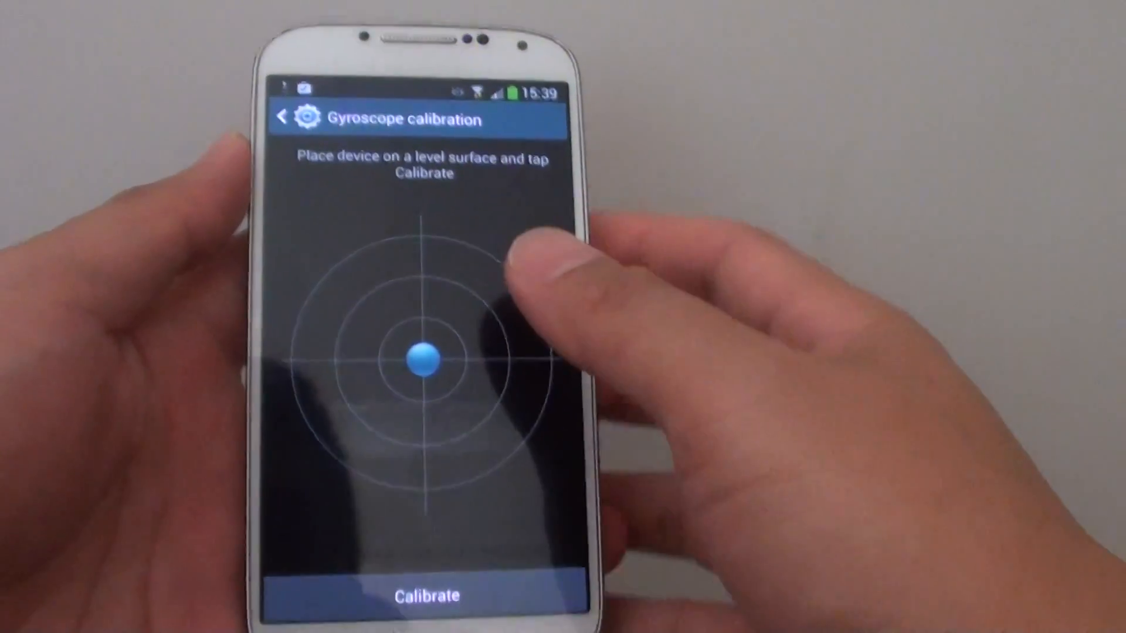
Go back from Gyroscope calibration to the My device settings list
{"action": "left_click", "coordinate": [283, 117]}
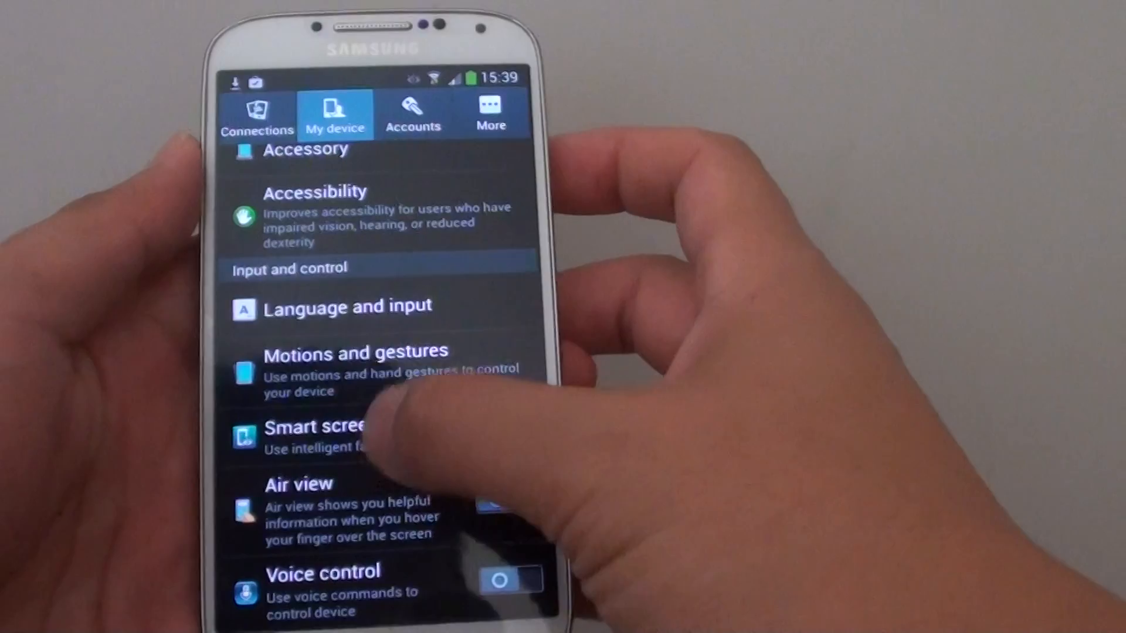
Enter Motions and gestures under Input and control on the first phone
{"action": "left_click", "coordinate": [352, 359]}
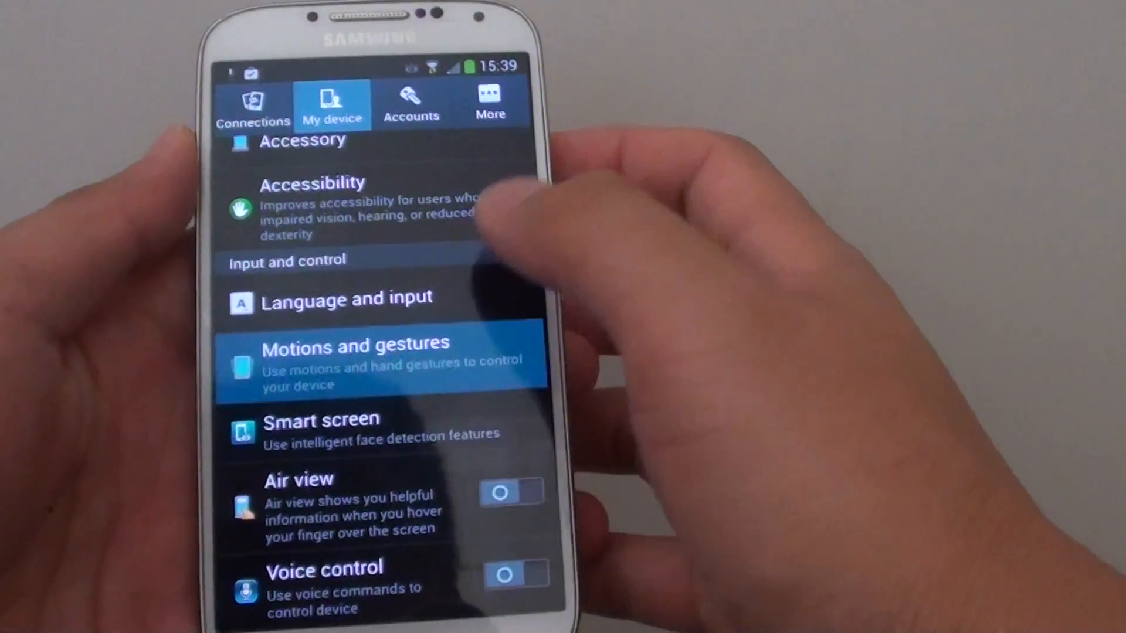
{"action": "left_click", "coordinate": [354, 359]}
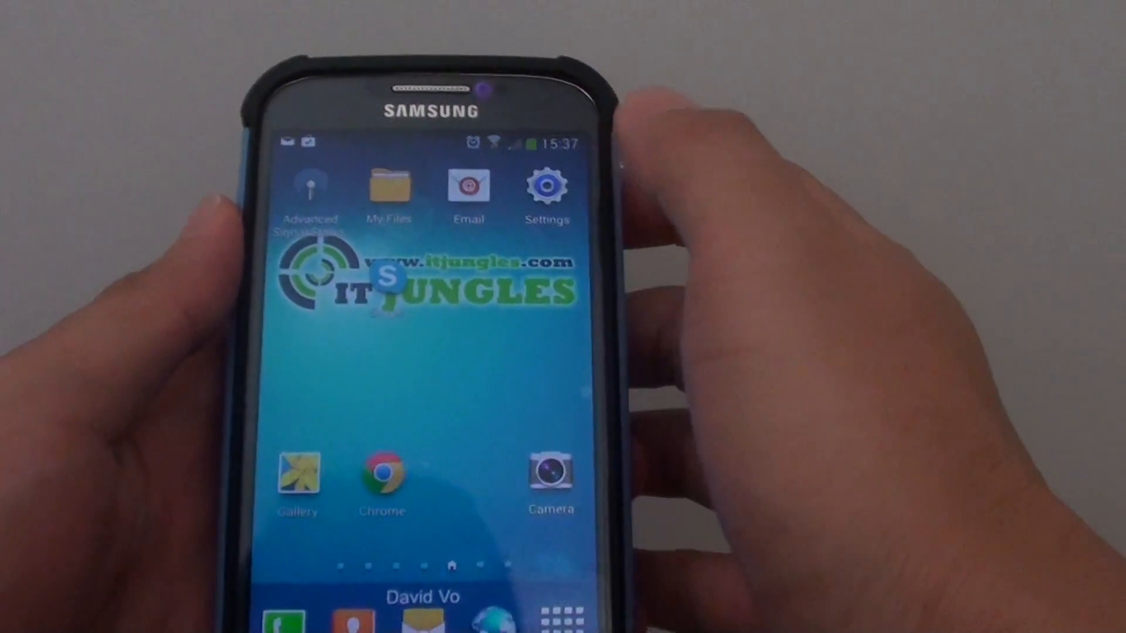
On the second S4, reach Settings > My device > Motions and gestures, listing Air gesture, Motion and Palm motion
{"action": "left_click", "coordinate": [548, 187]}
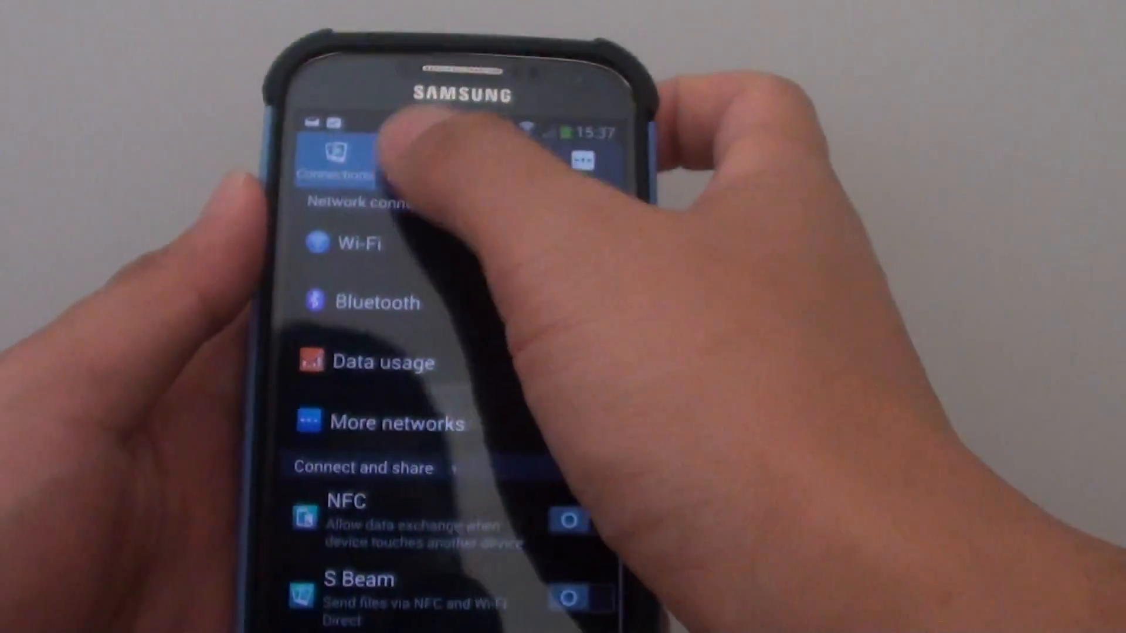
{"action": "left_click", "coordinate": [368, 129]}
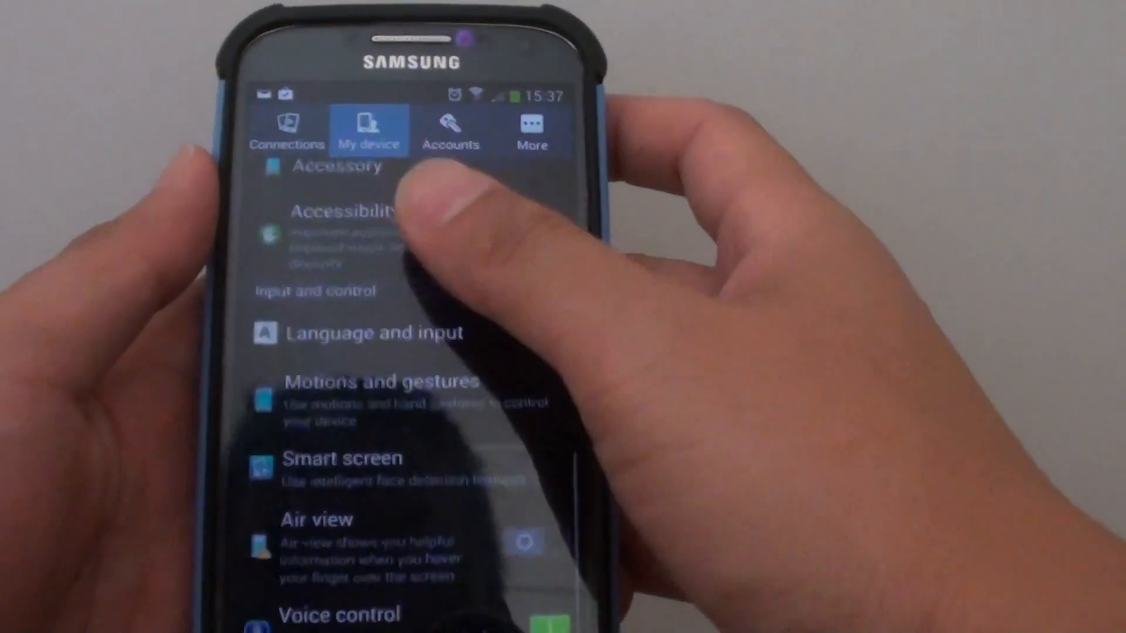
{"action": "left_click", "coordinate": [366, 380]}
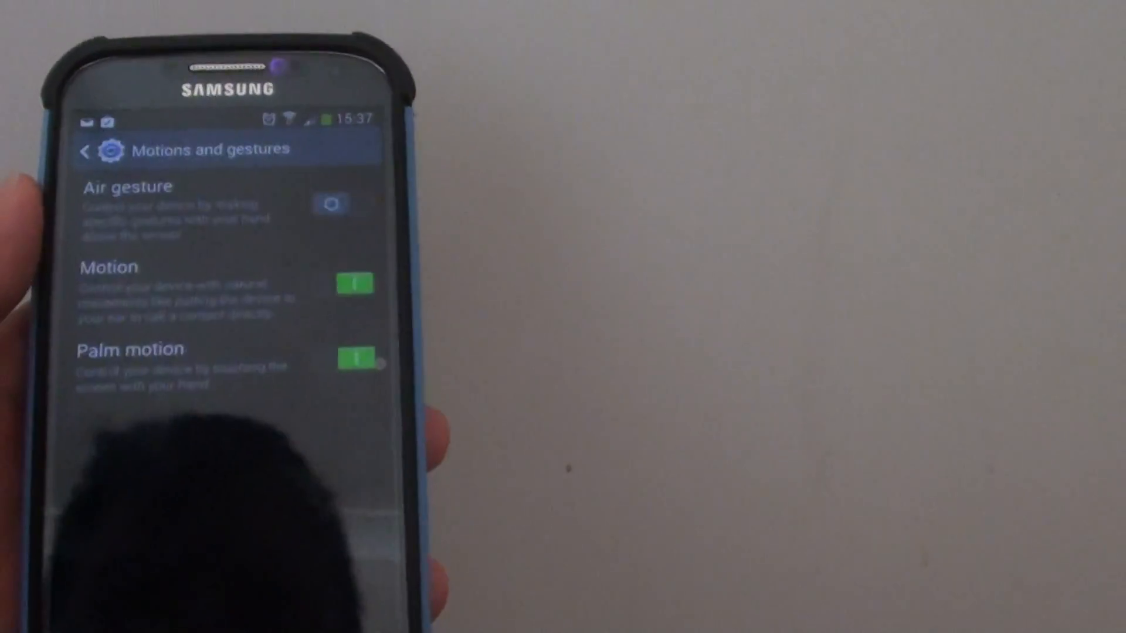